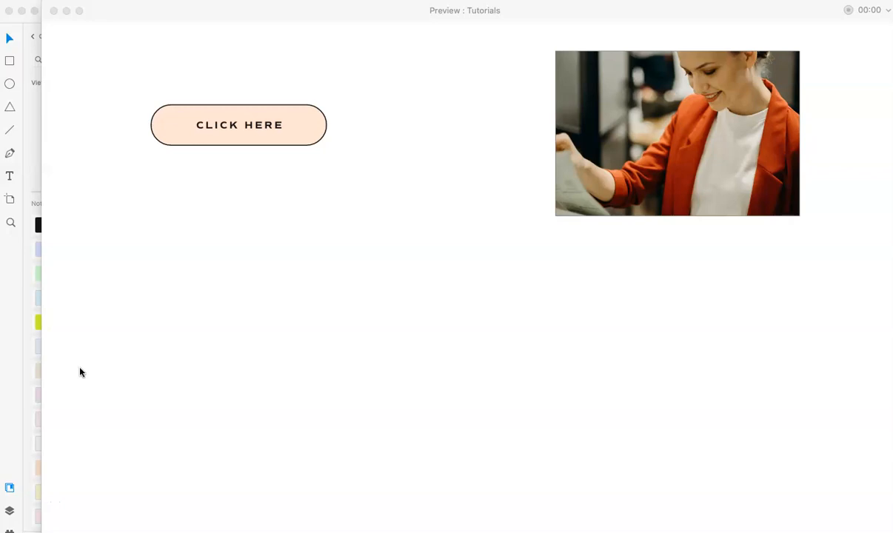
pyautogui.moveTo(189, 240)
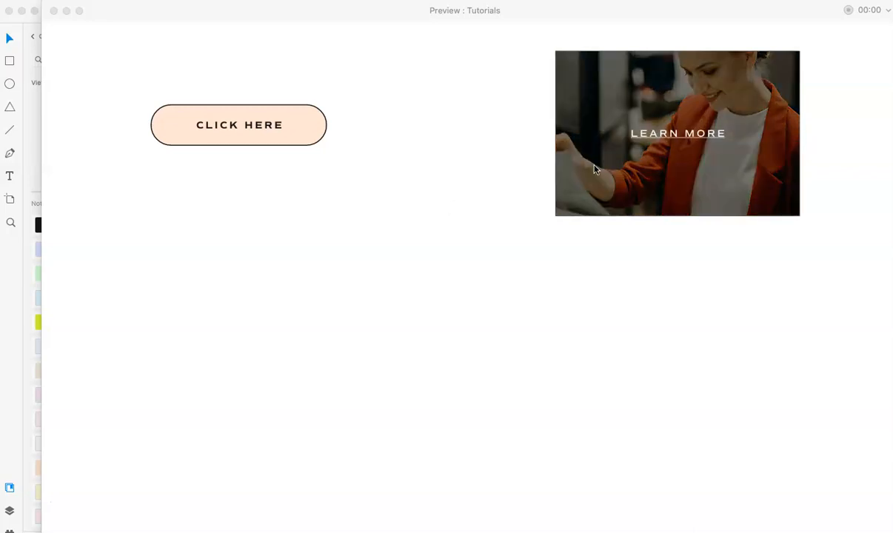
pyautogui.moveTo(498, 187)
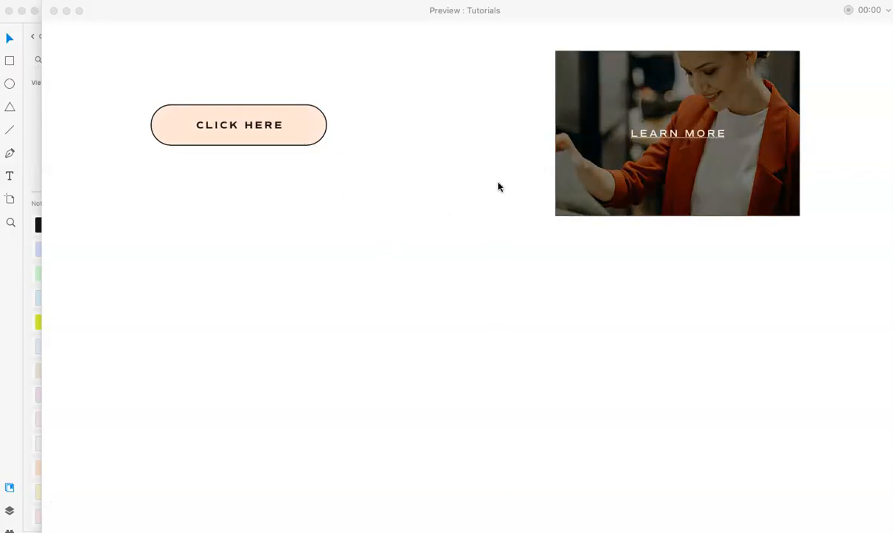
# Step: Close the Preview window after viewing the LEARN MORE hover, returning to design view
pyautogui.click(54, 11)
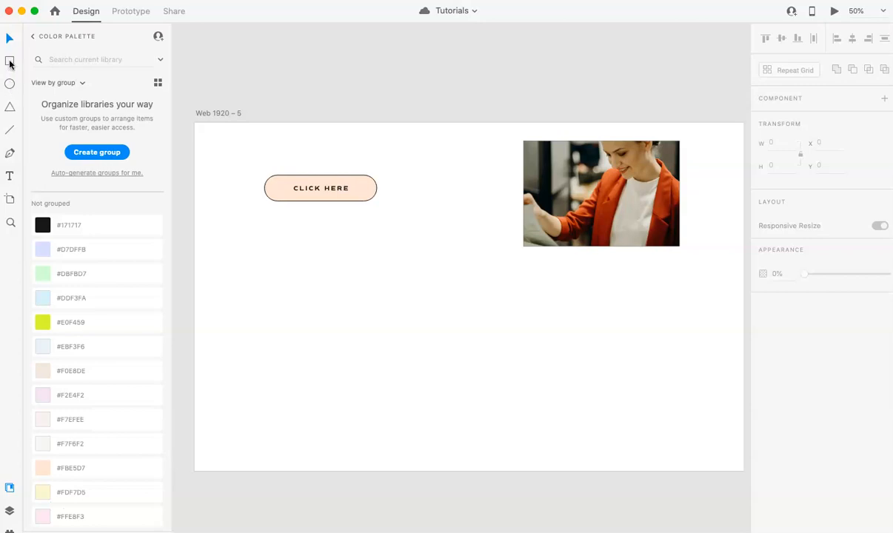
# Step: Draw a #FBE5D7 rectangle below the button with corner radius 800 and a black size-2 border
pyautogui.moveTo(270, 243); pyautogui.dragTo(369, 275)
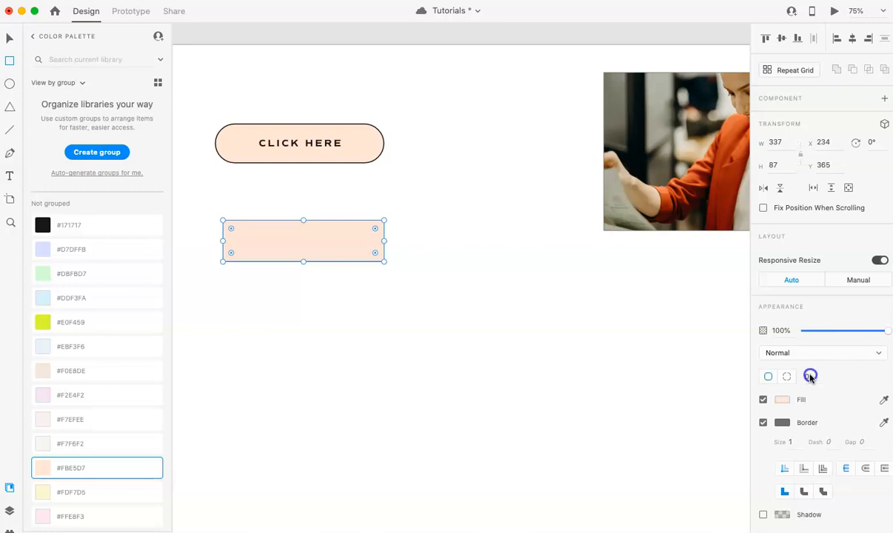
pyautogui.click(809, 376)
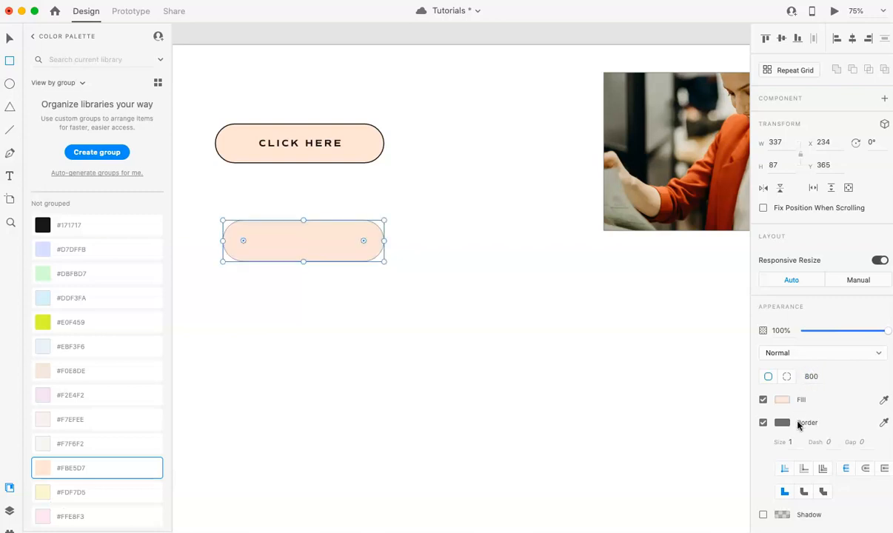
pyautogui.click(782, 422)
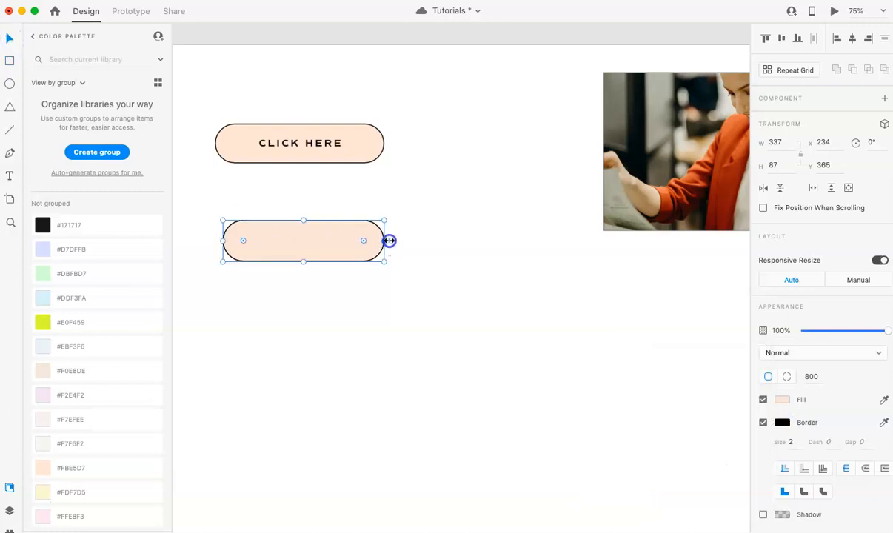
# Step: Copy the CLICK HERE label onto the new pill, centre it, and group them
pyautogui.click(300, 143)
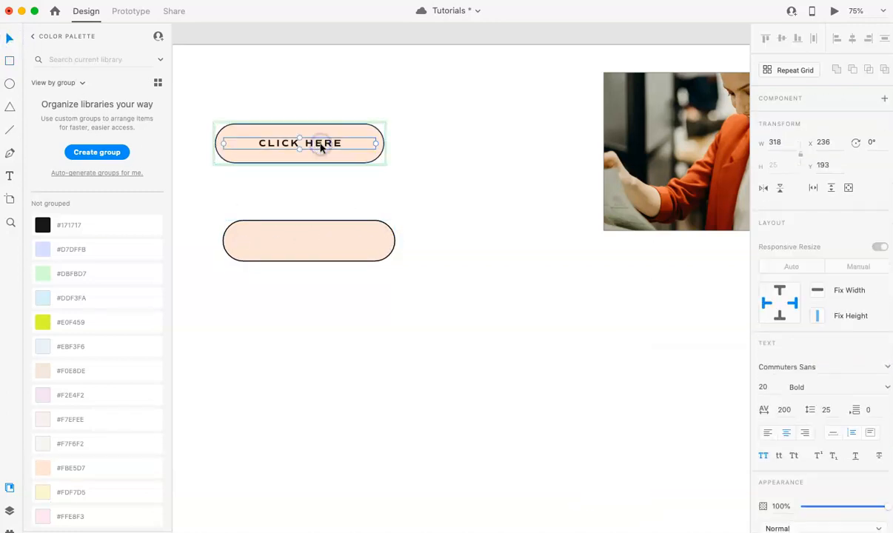
pyautogui.click(879, 247)
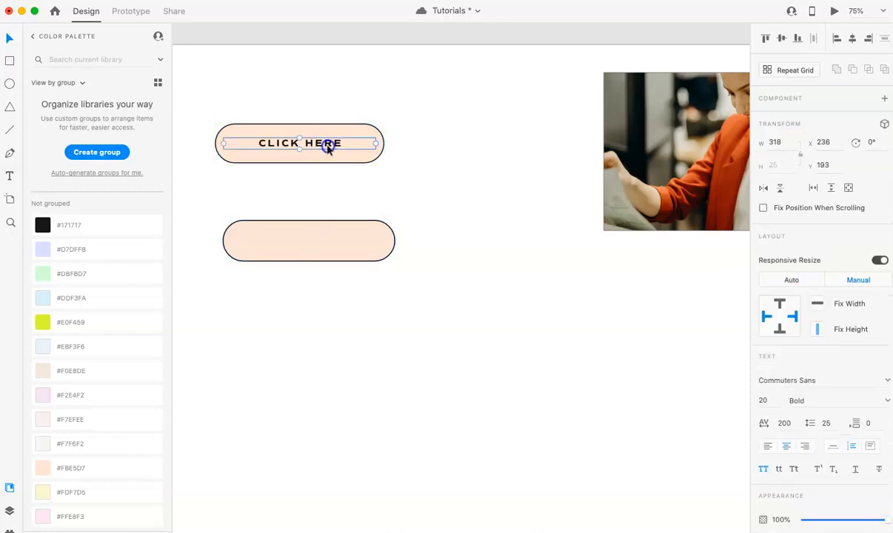
pyautogui.click(308, 240)
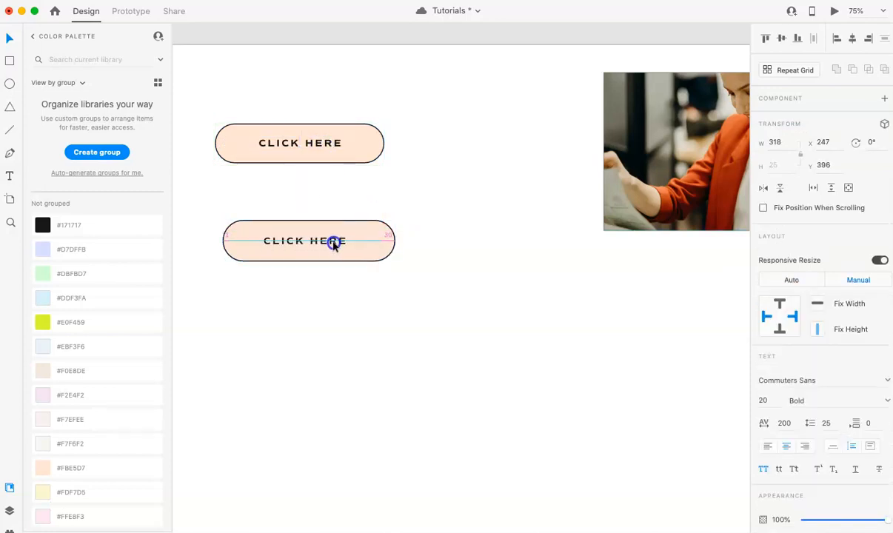
pyautogui.click(308, 240)
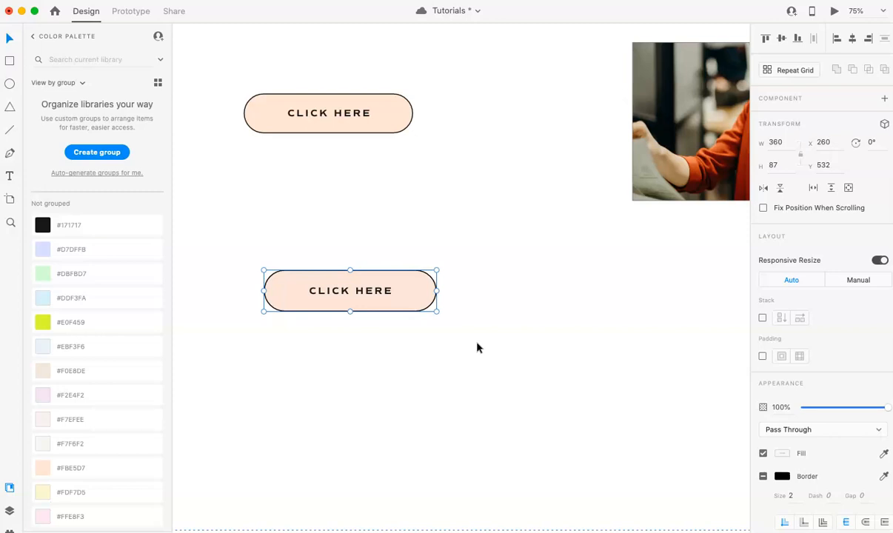
pyautogui.moveTo(591, 233)
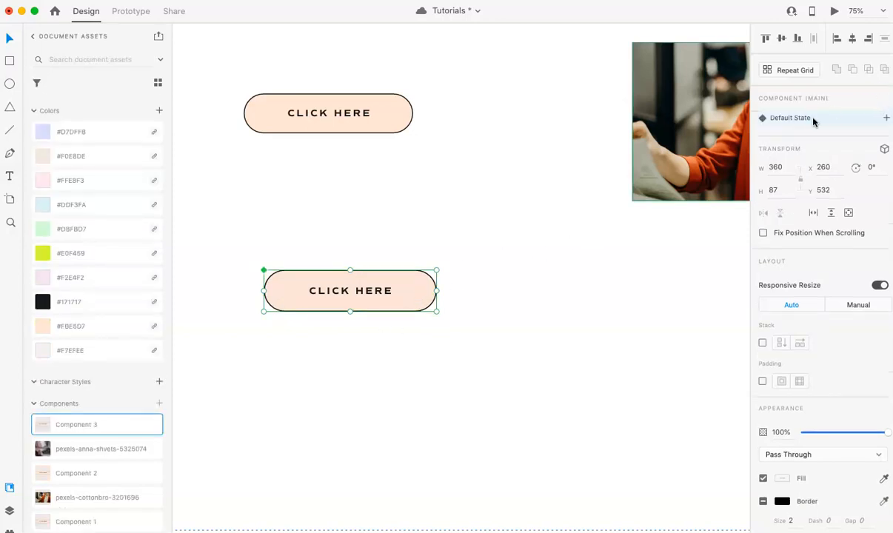
pyautogui.moveTo(798, 124)
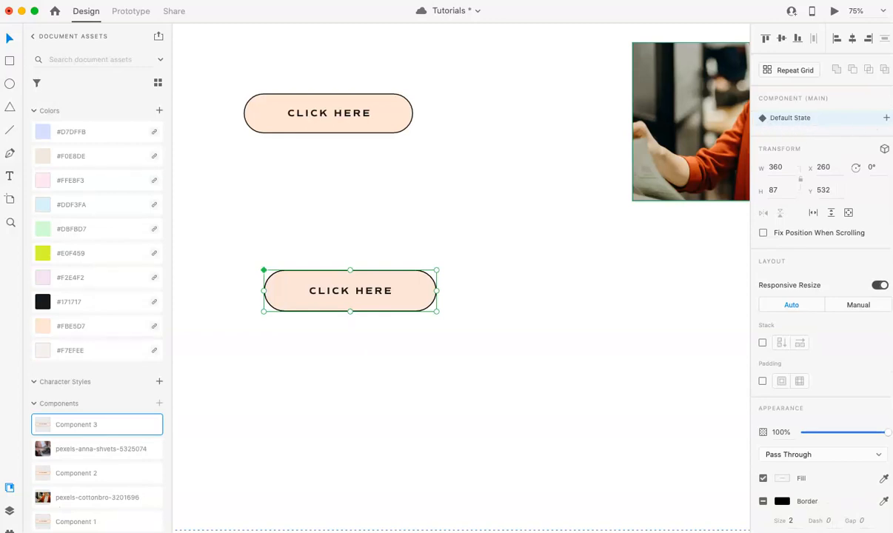
# Step: Add a named Hover State to the button component, then select it after Default State
pyautogui.click(886, 118)
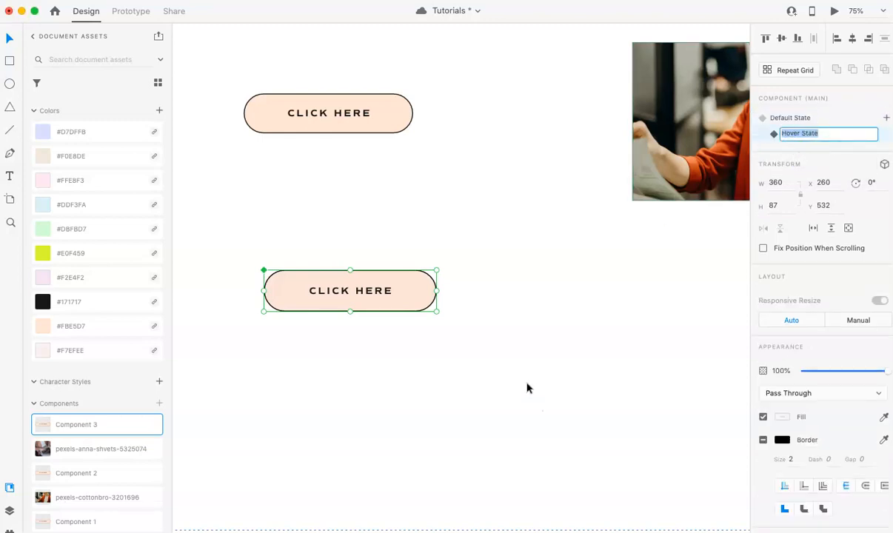
pyautogui.click(528, 388)
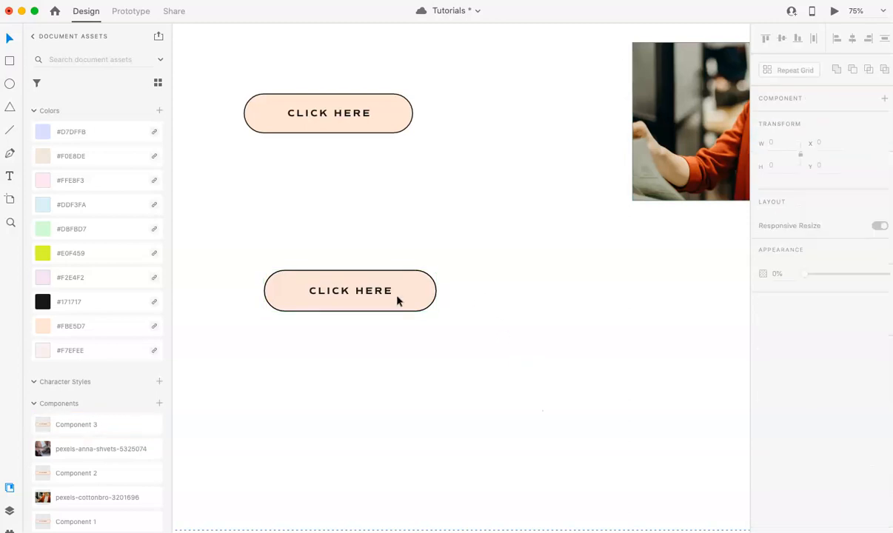
pyautogui.click(350, 290)
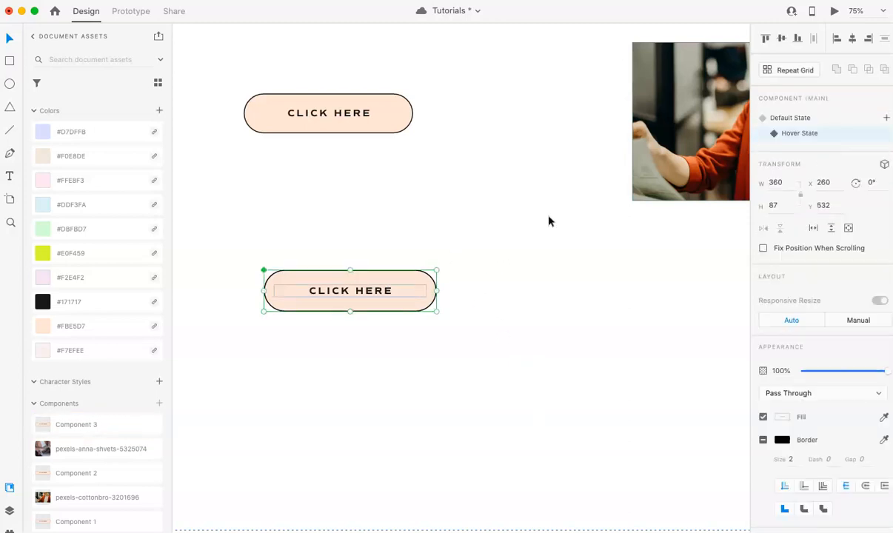
pyautogui.click(790, 117)
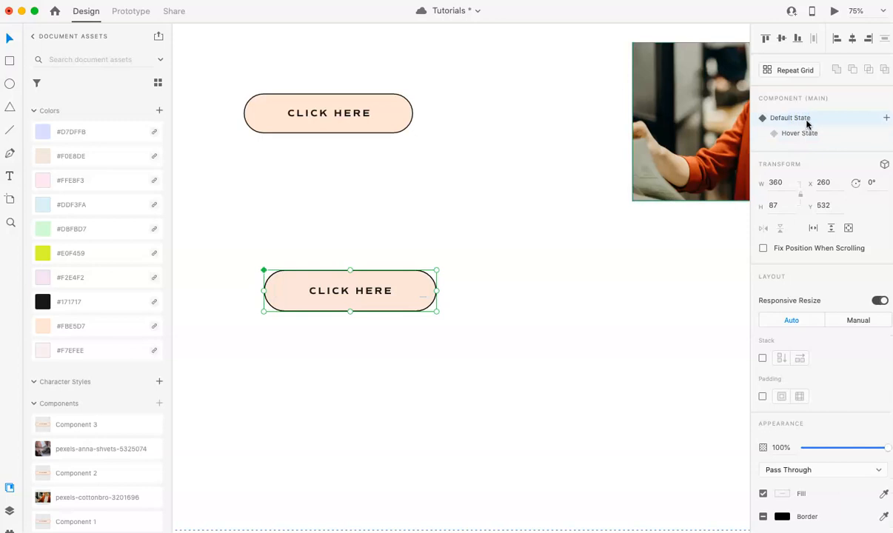
pyautogui.click(798, 133)
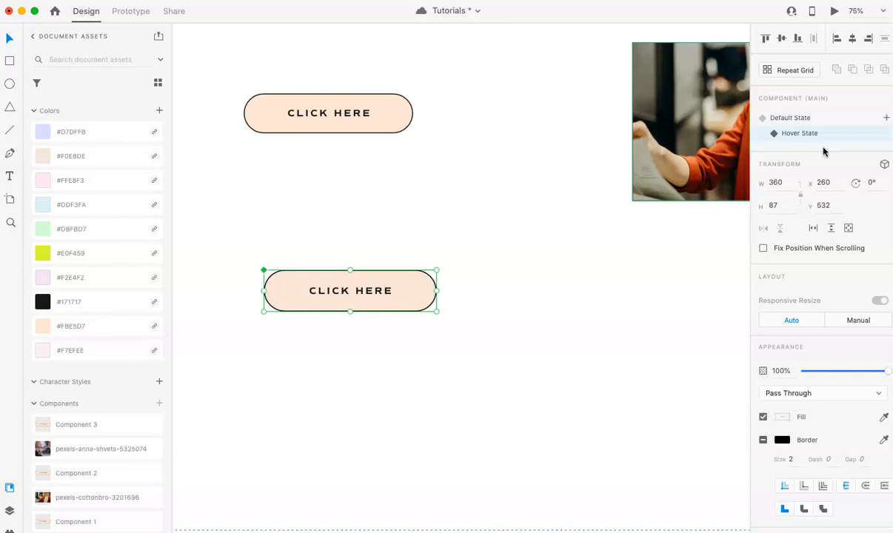
pyautogui.moveTo(829, 139)
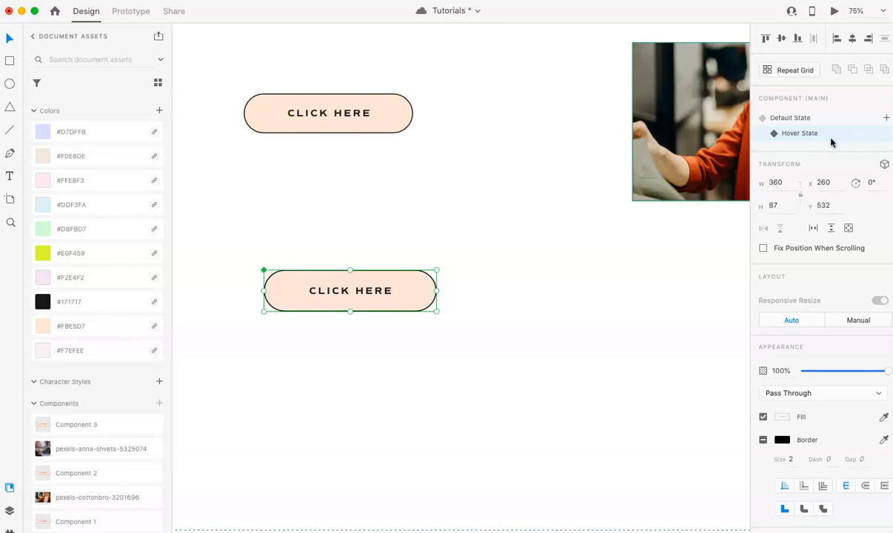
pyautogui.moveTo(589, 277)
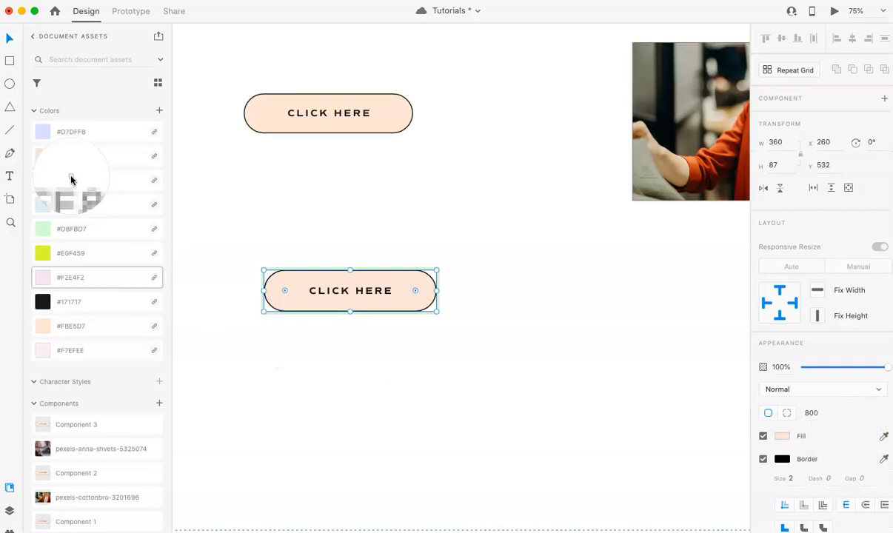
# Step: Give the Hover State a #F2E4F2 fill and paste the other button's arrow after the label
pyautogui.click(272, 374)
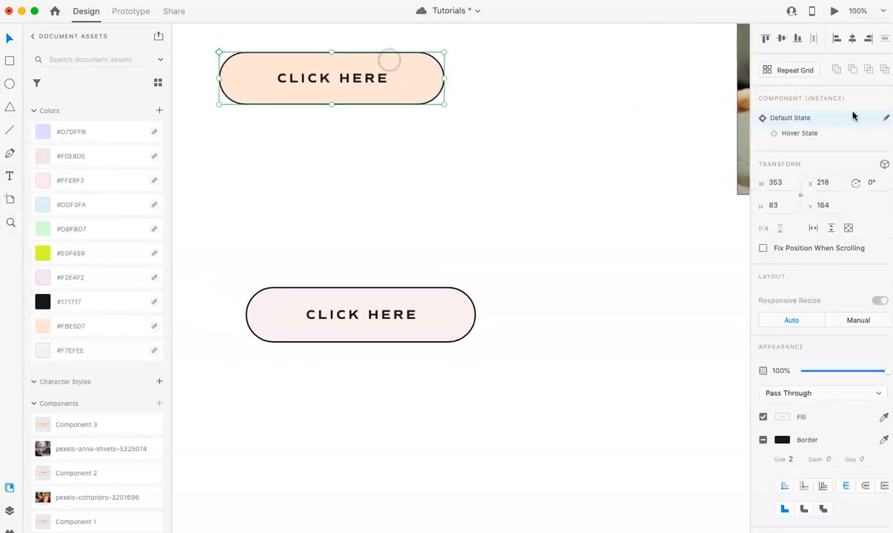
pyautogui.click(800, 134)
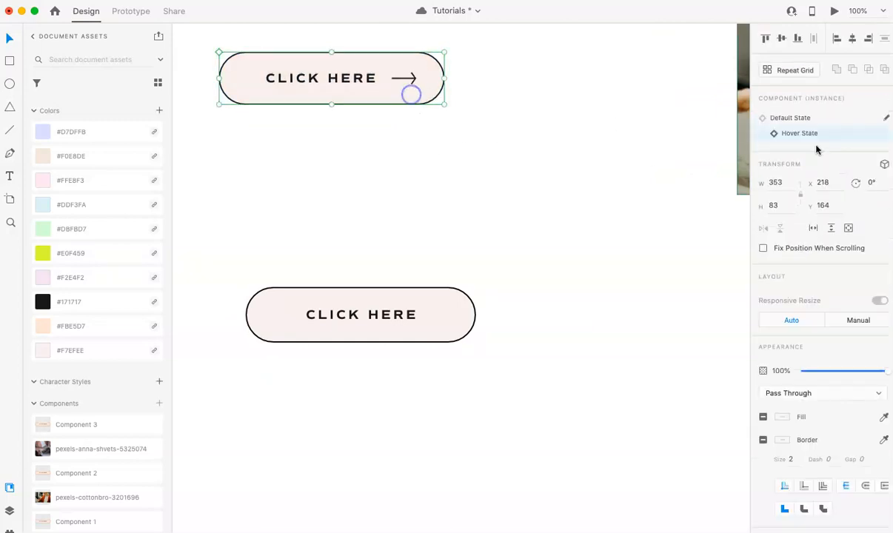
pyautogui.click(362, 314)
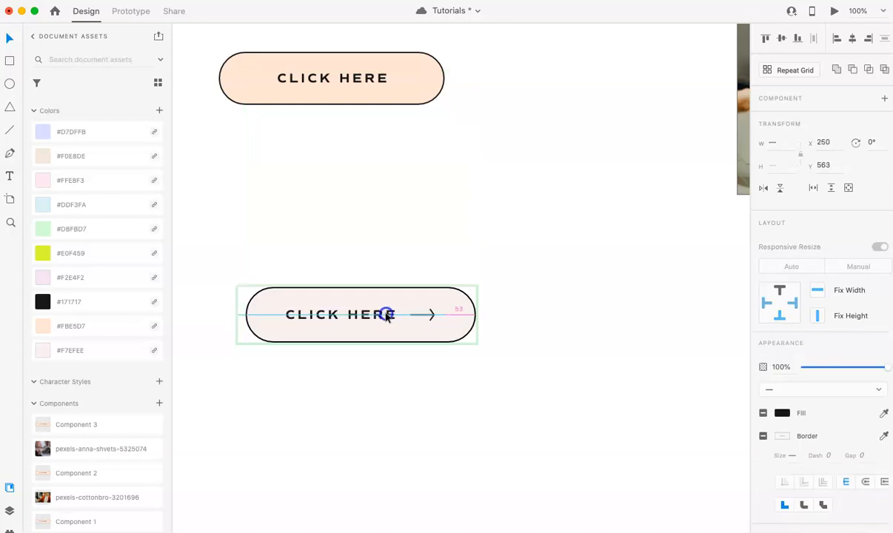
pyautogui.click(507, 306)
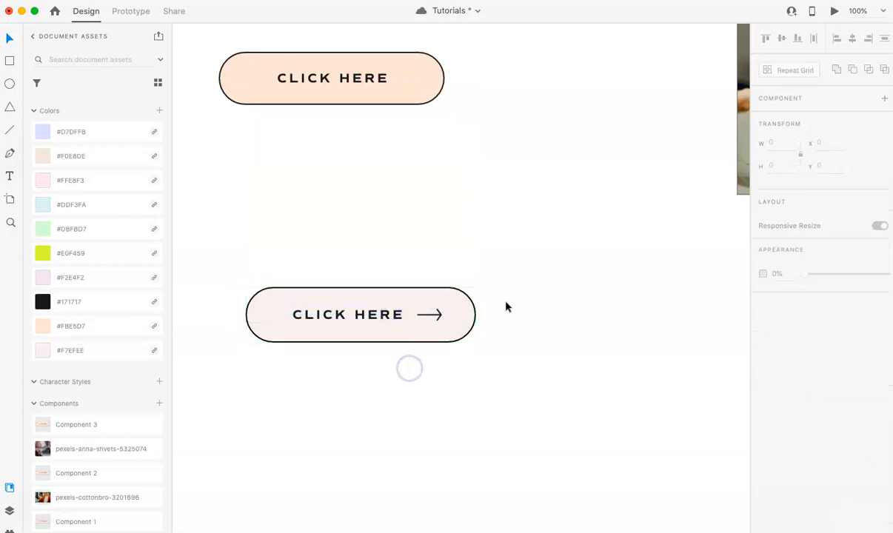
pyautogui.click(360, 314)
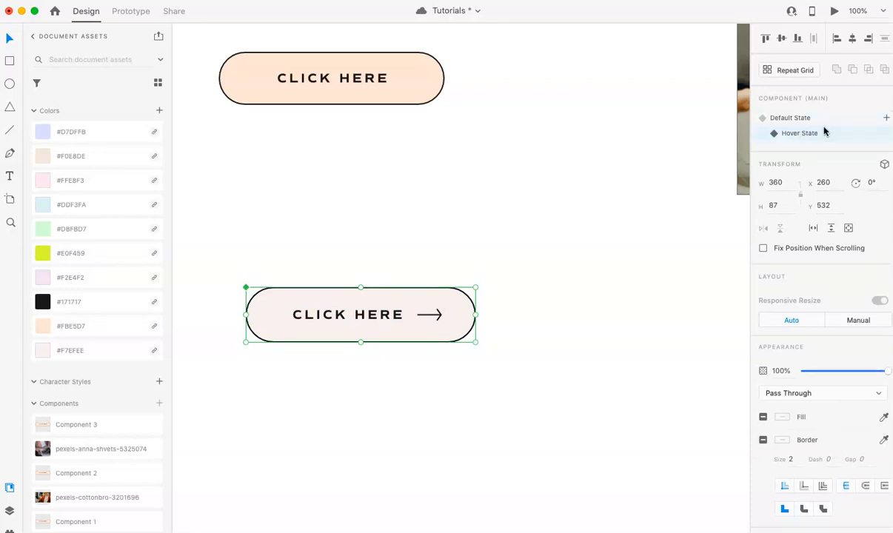
pyautogui.click(790, 117)
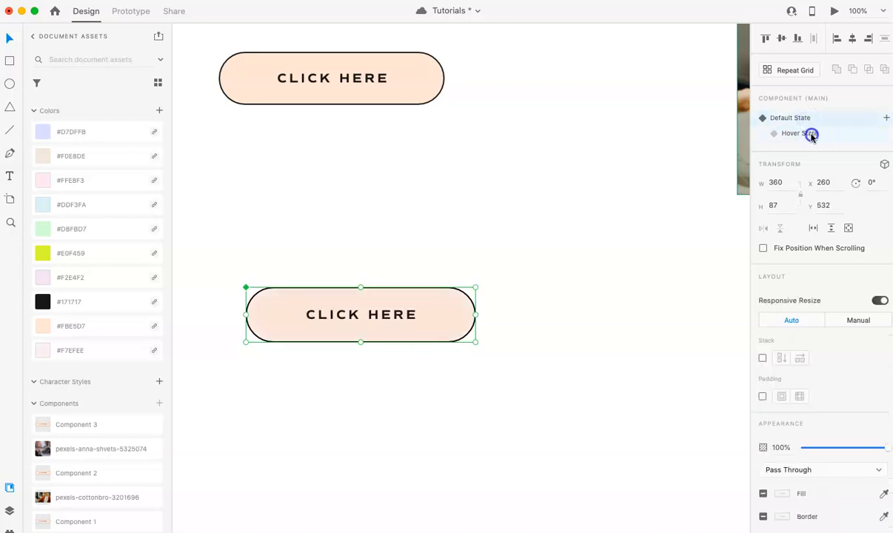
pyautogui.click(790, 117)
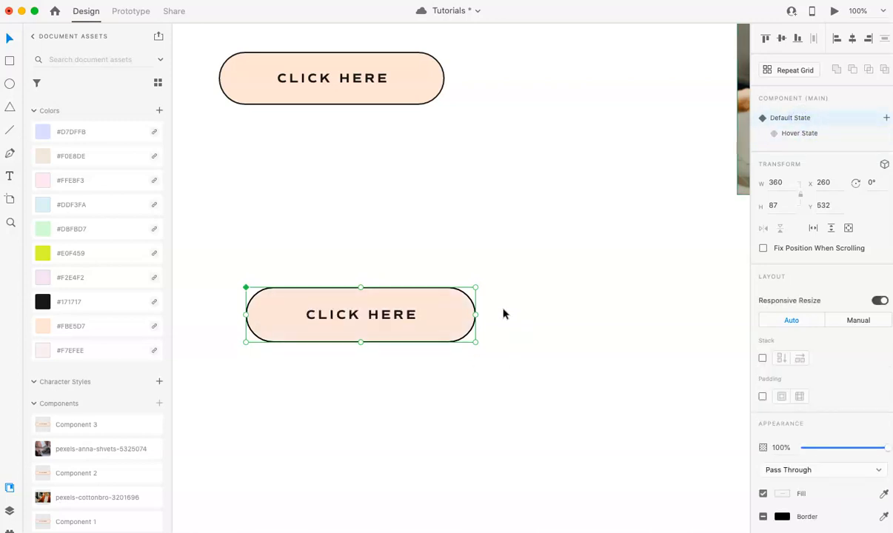
pyautogui.click(603, 143)
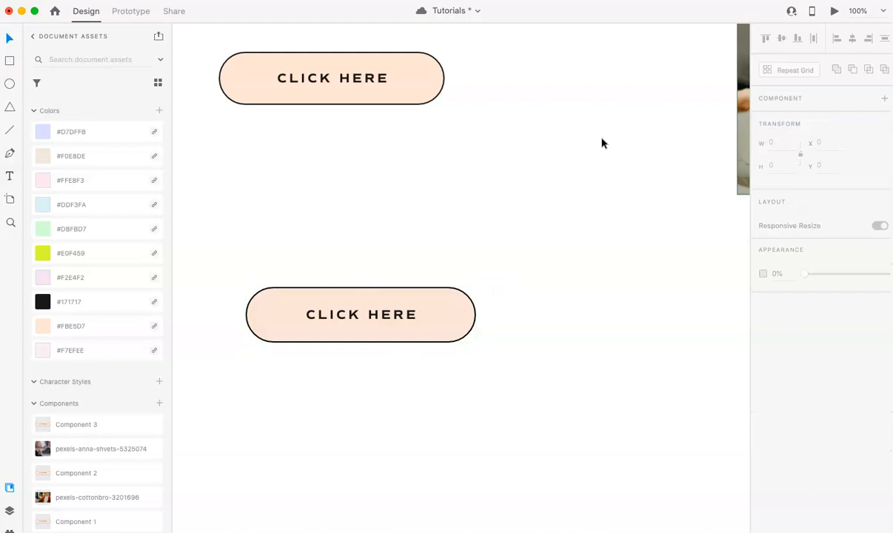
pyautogui.click(361, 313)
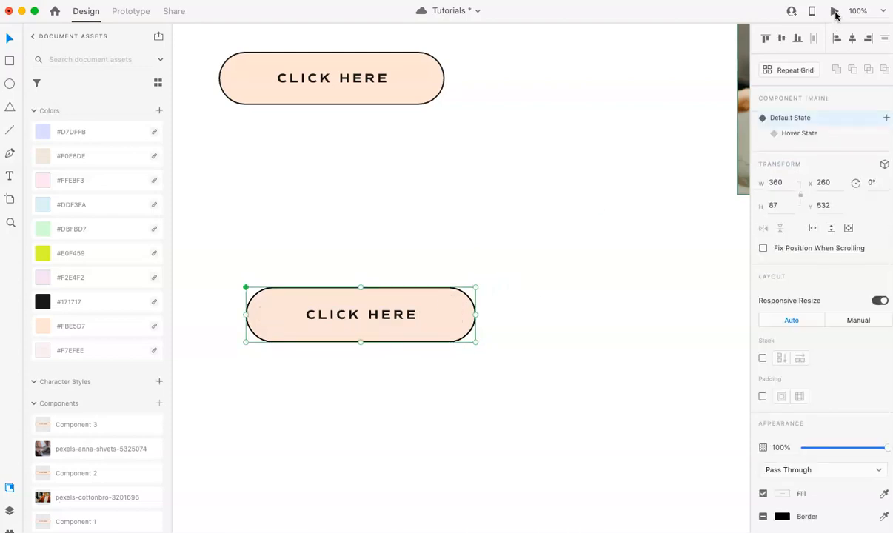
pyautogui.moveTo(835, 13)
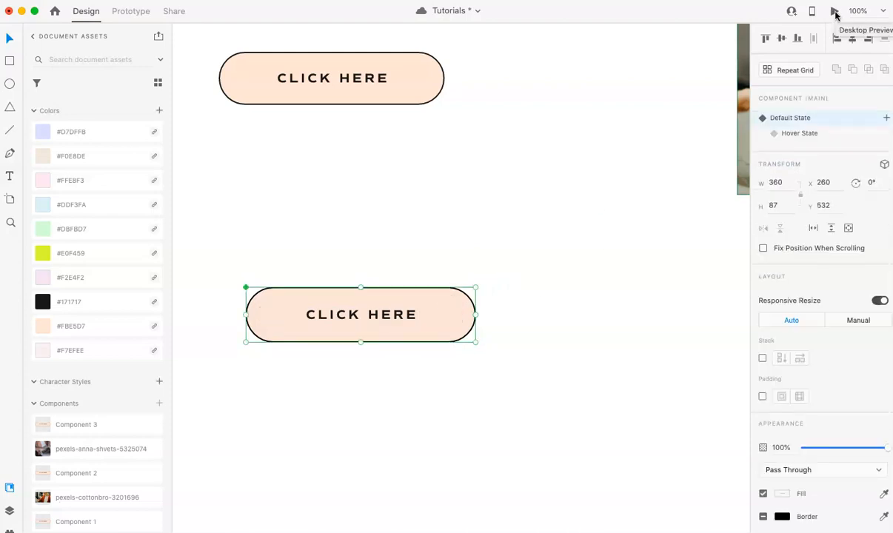
pyautogui.click(835, 13)
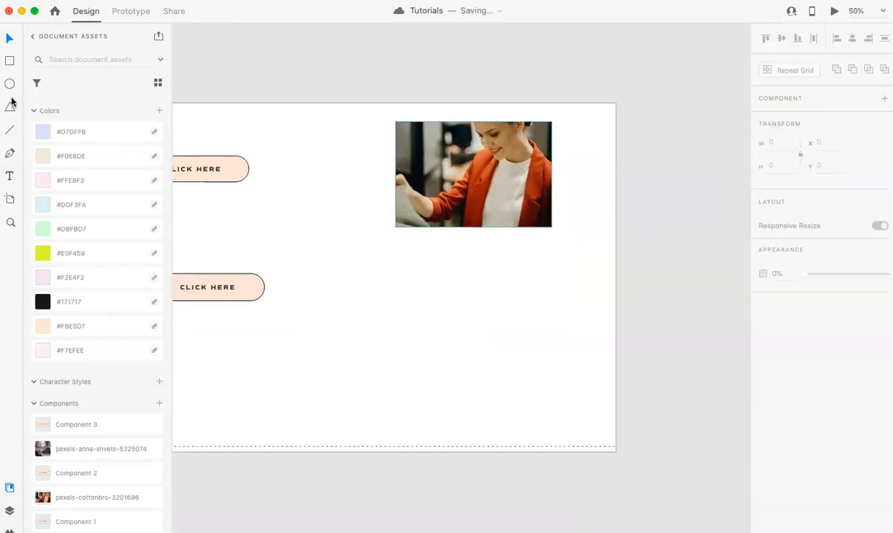
# Step: Draw a rectangle below the first photo, fill it with the laptop image, and remove the border
pyautogui.moveTo(403, 258); pyautogui.dragTo(543, 332)
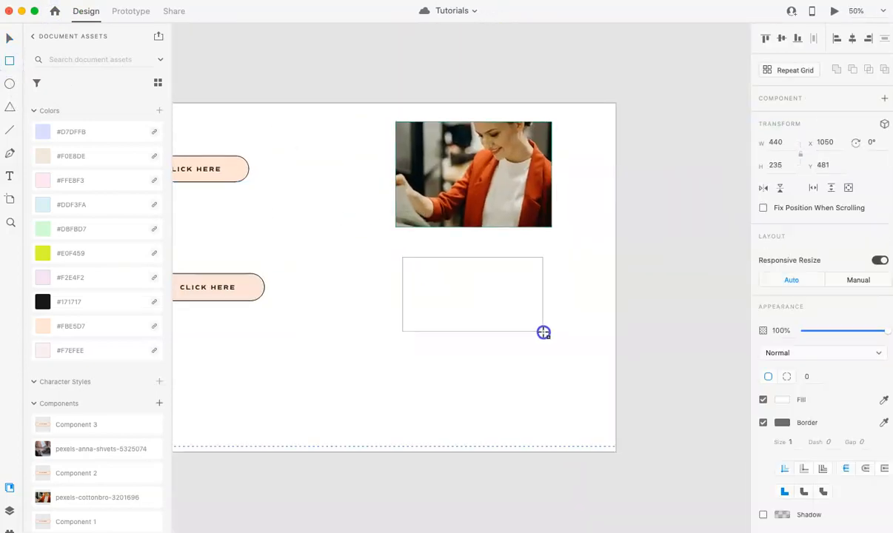
pyautogui.moveTo(543, 332); pyautogui.dragTo(547, 365)
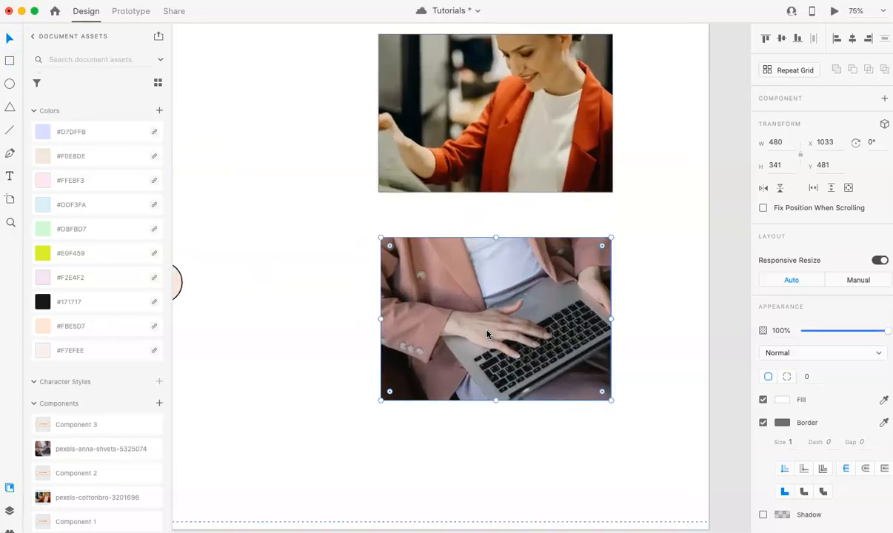
pyautogui.click(762, 422)
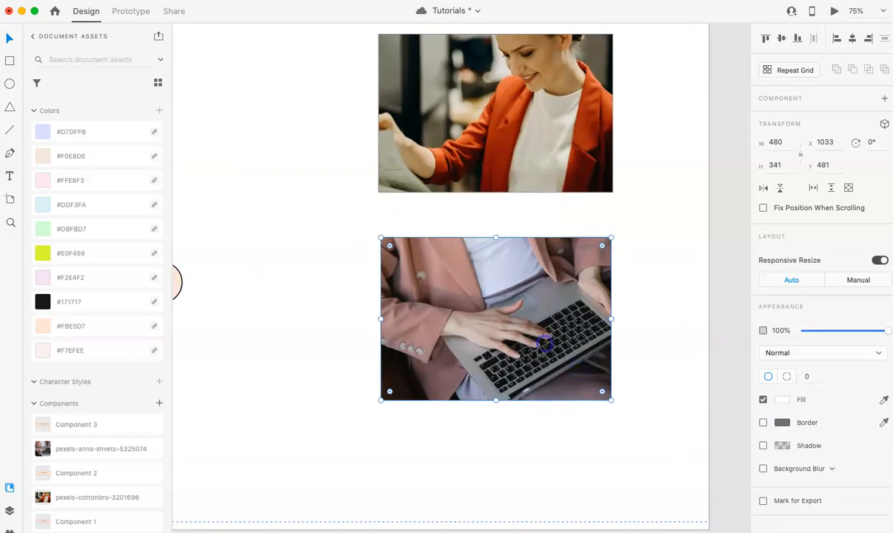
pyautogui.moveTo(881, 107)
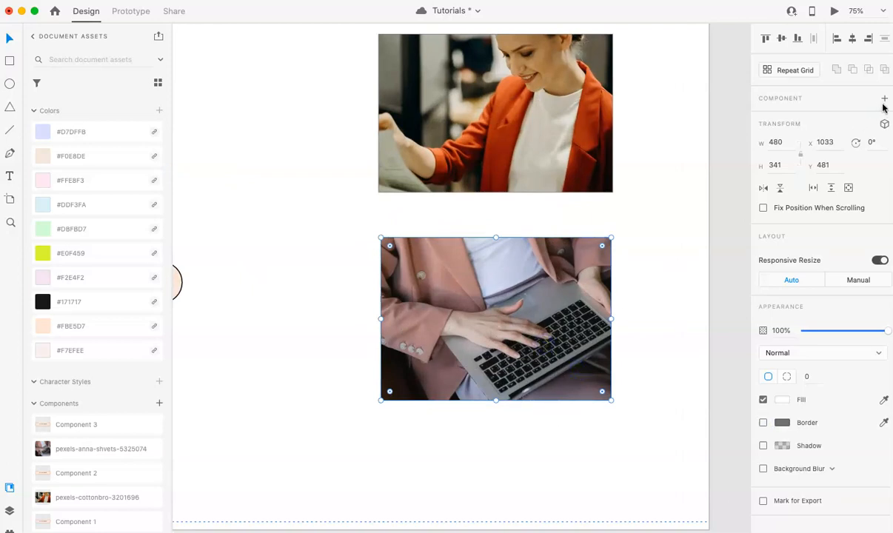
# Step: Make the laptop photo a component with a Hover State overlay of black at about 52% opacity
pyautogui.click(884, 97)
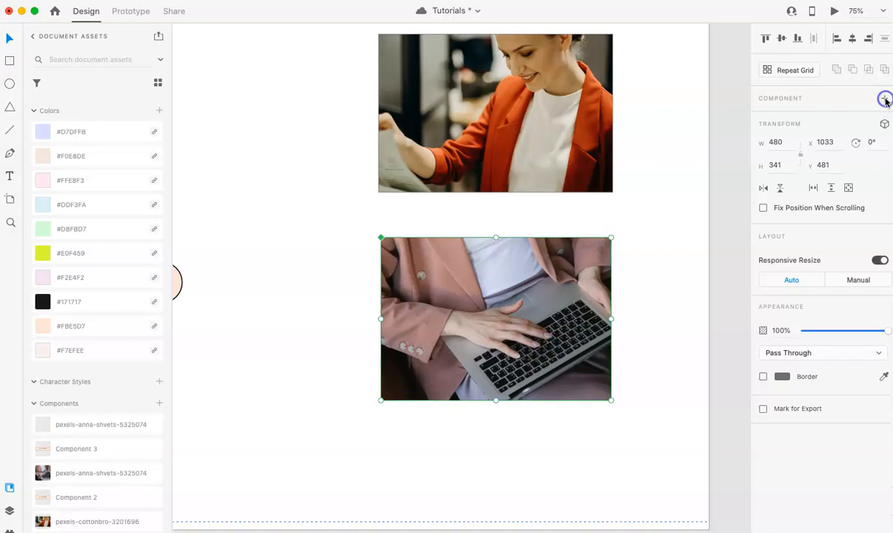
pyautogui.click(886, 98)
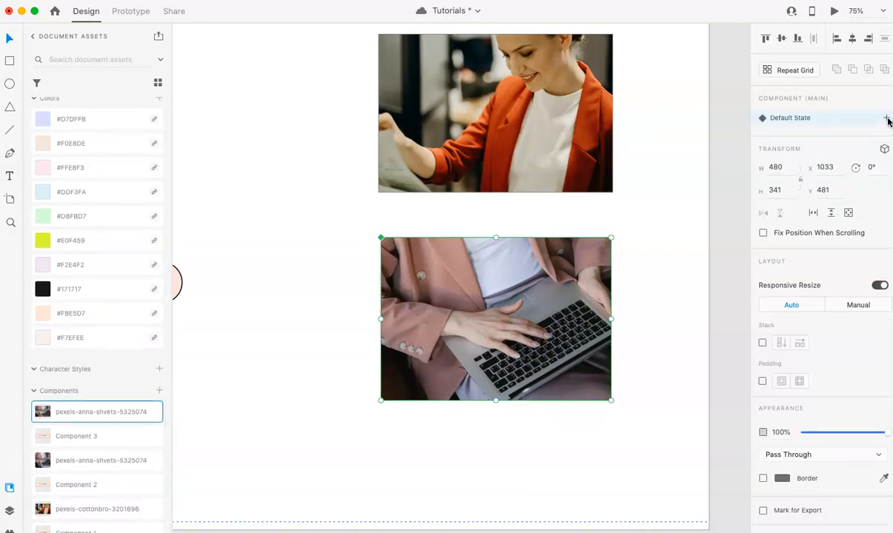
pyautogui.click(887, 117)
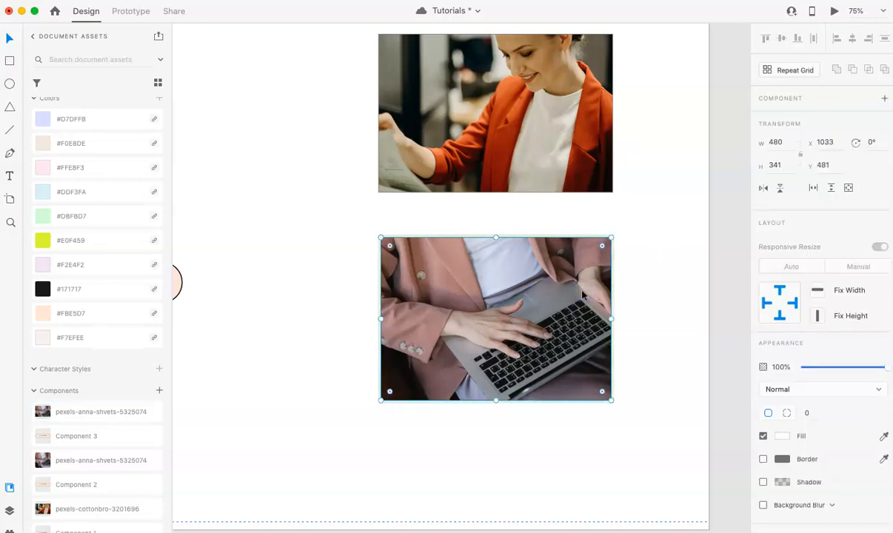
pyautogui.click(879, 246)
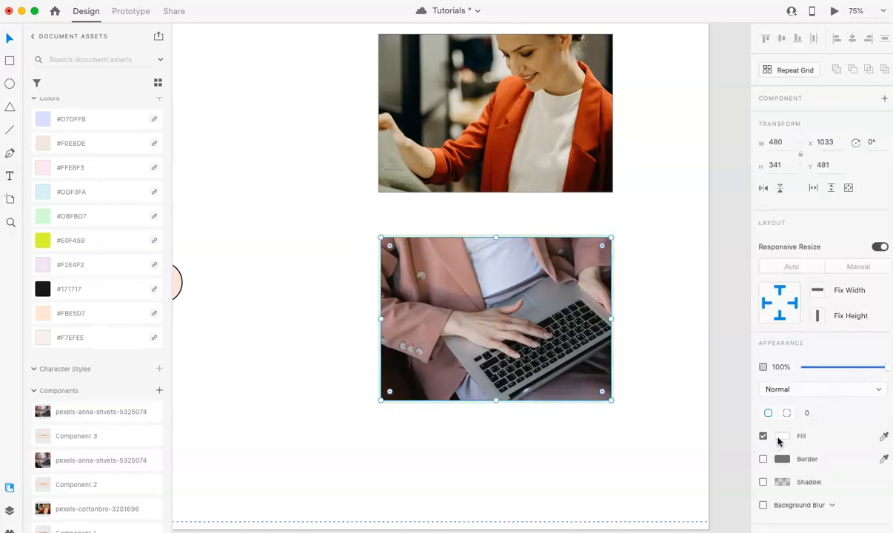
pyautogui.click(782, 436)
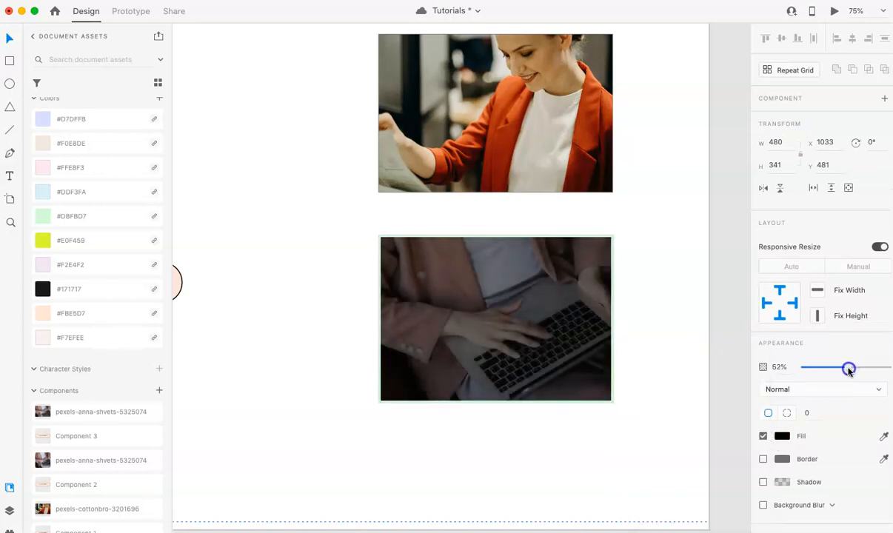
pyautogui.moveTo(849, 368); pyautogui.dragTo(847, 367)
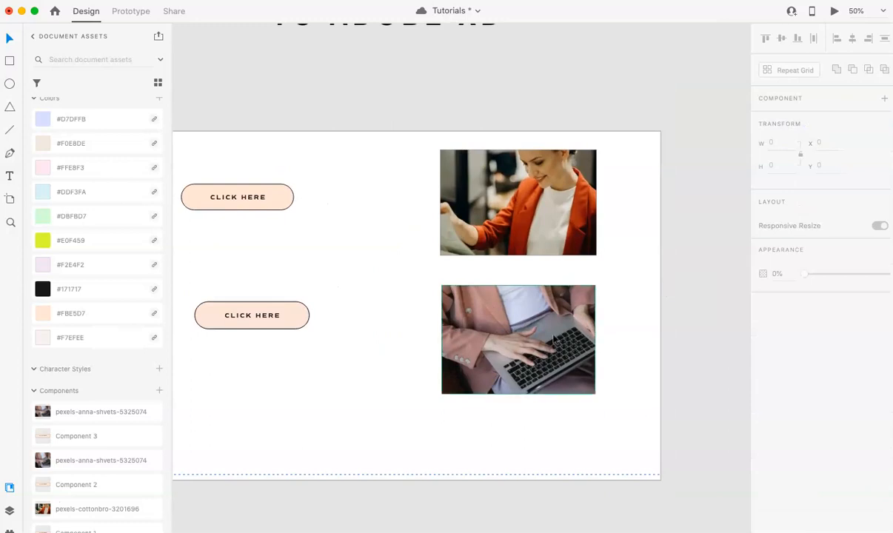
# Step: Add a centred white LEARN MORE label to the laptop component's Hover State
pyautogui.click(518, 339)
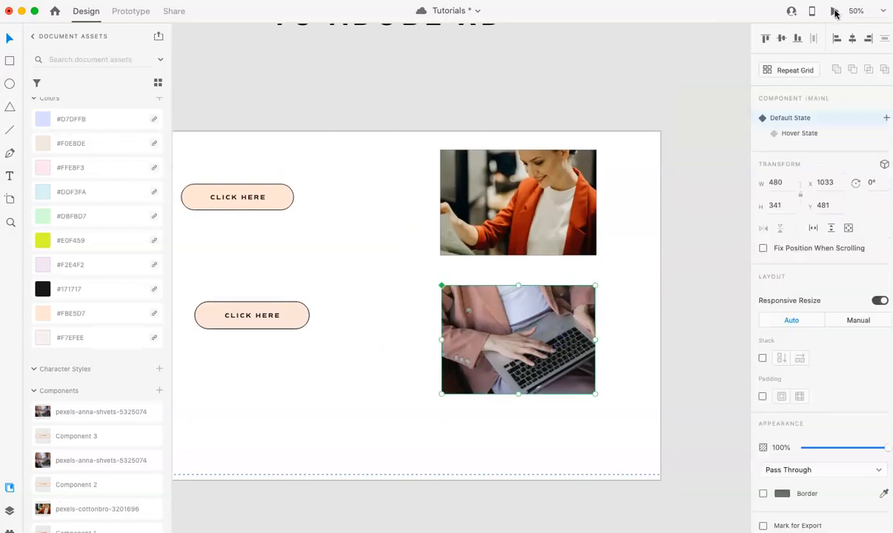
pyautogui.click(834, 10)
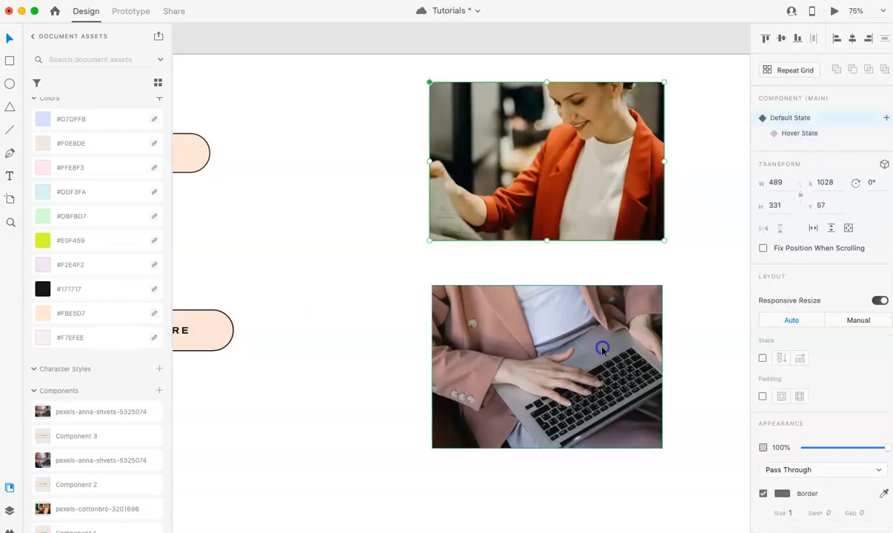
pyautogui.click(682, 328)
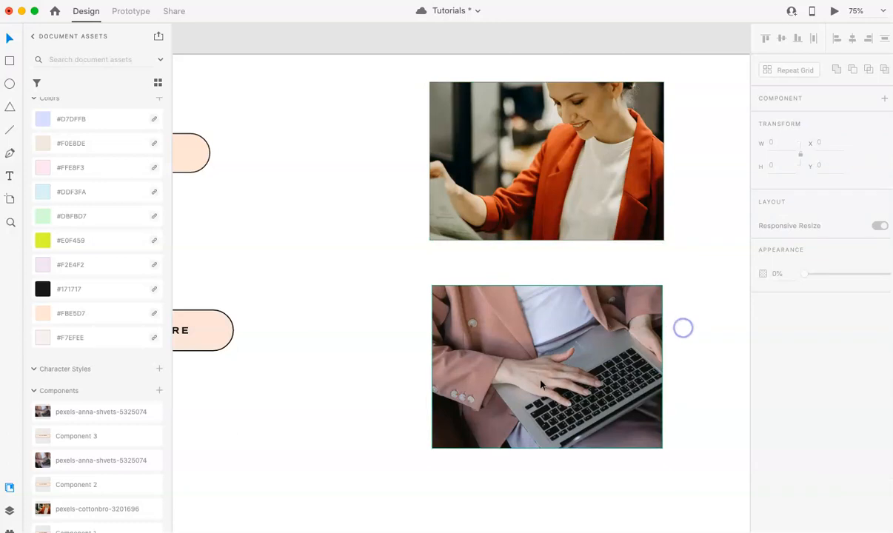
pyautogui.click(546, 366)
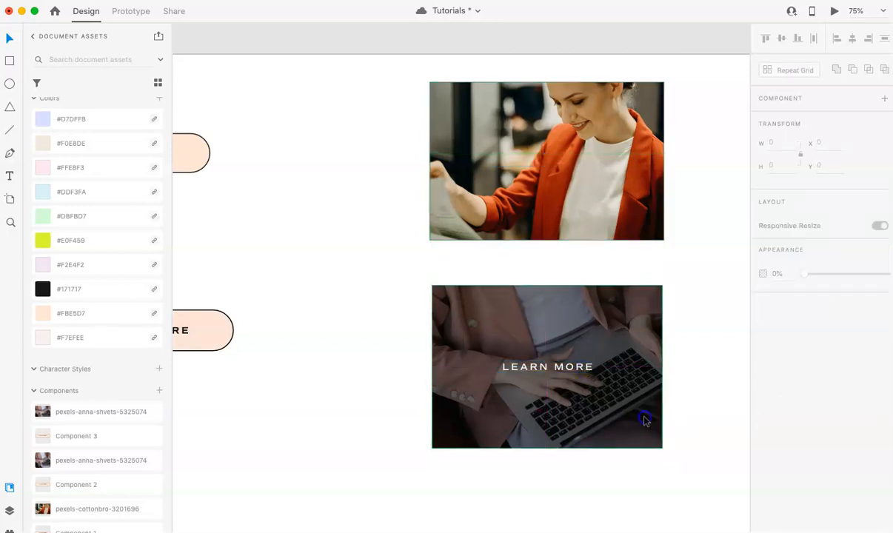
pyautogui.click(546, 367)
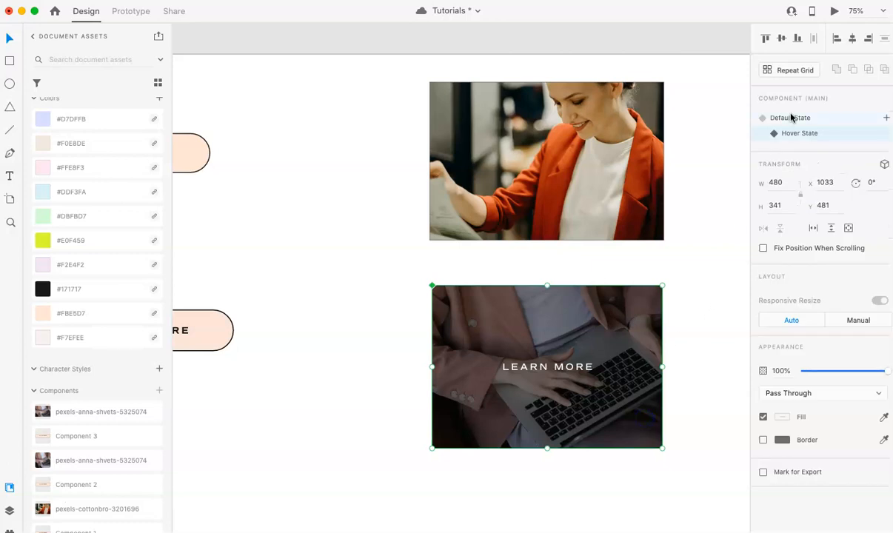
pyautogui.moveTo(800, 132)
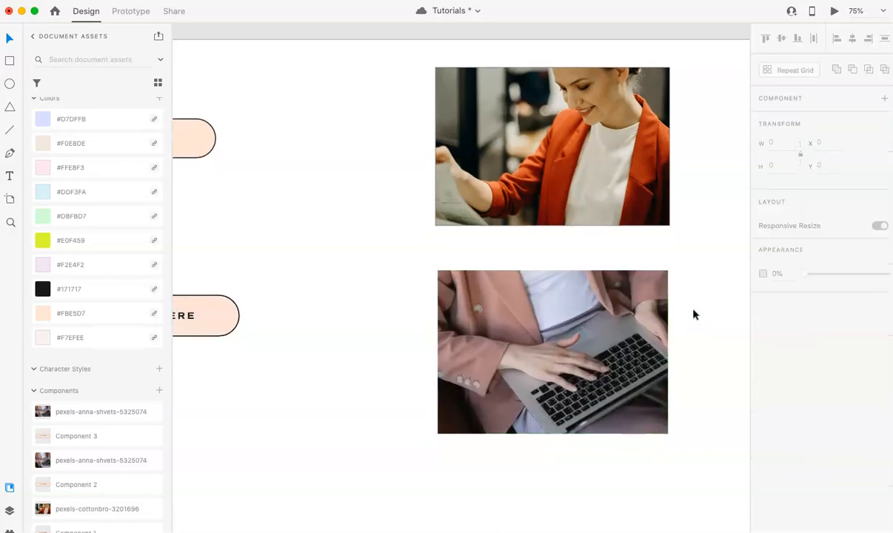
pyautogui.click(834, 10)
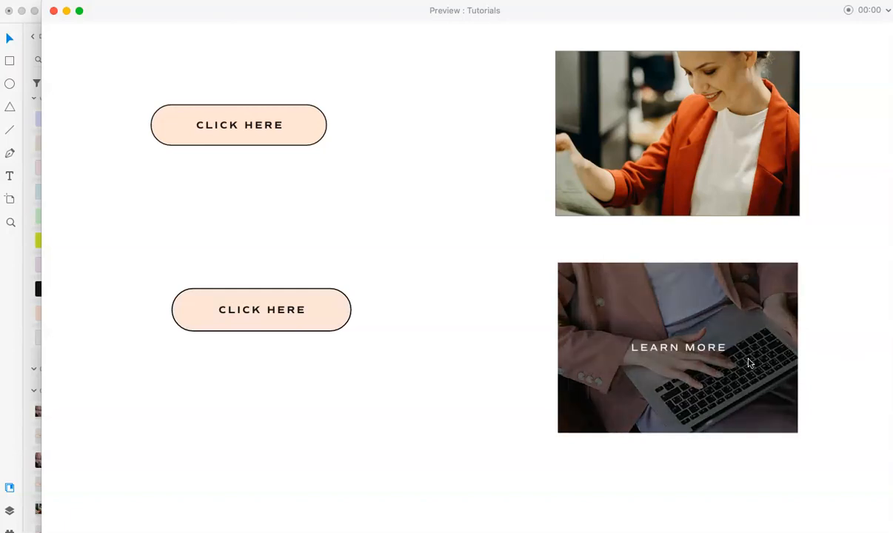
pyautogui.moveTo(529, 454)
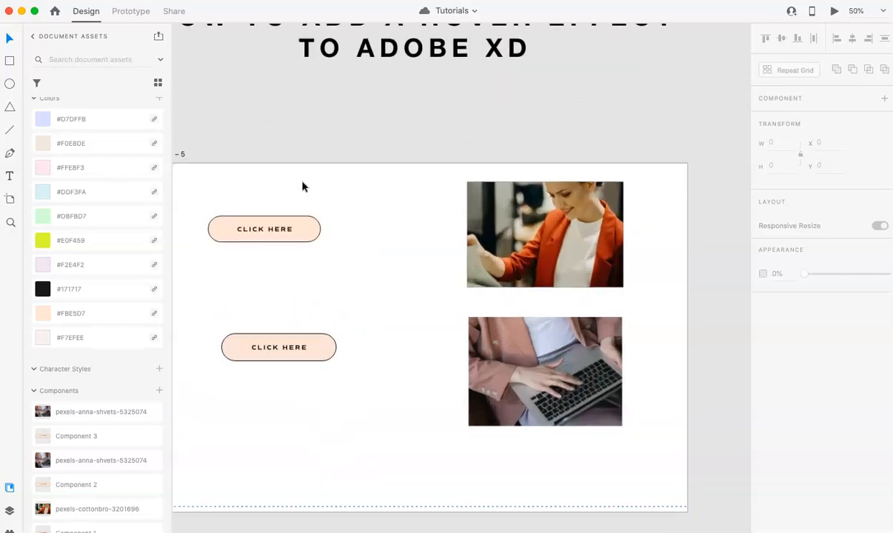
pyautogui.scroll(-3)
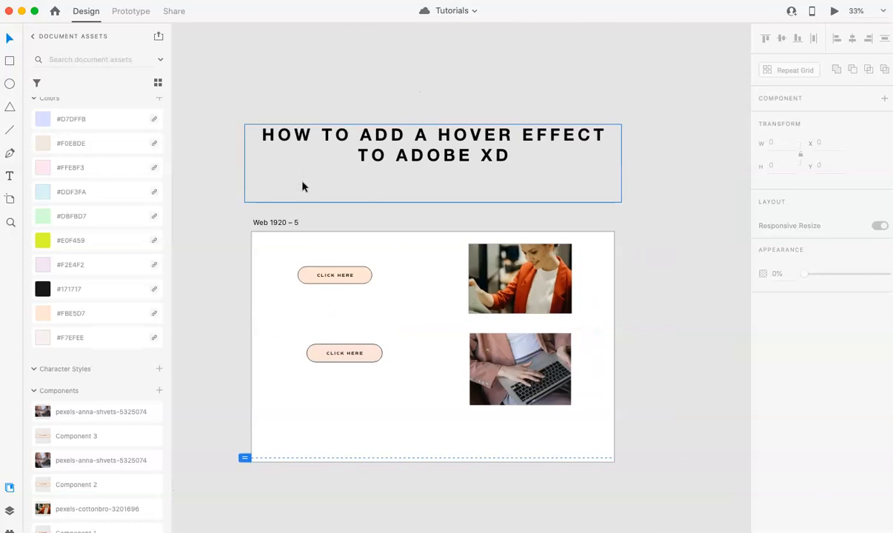
pyautogui.click(211, 250)
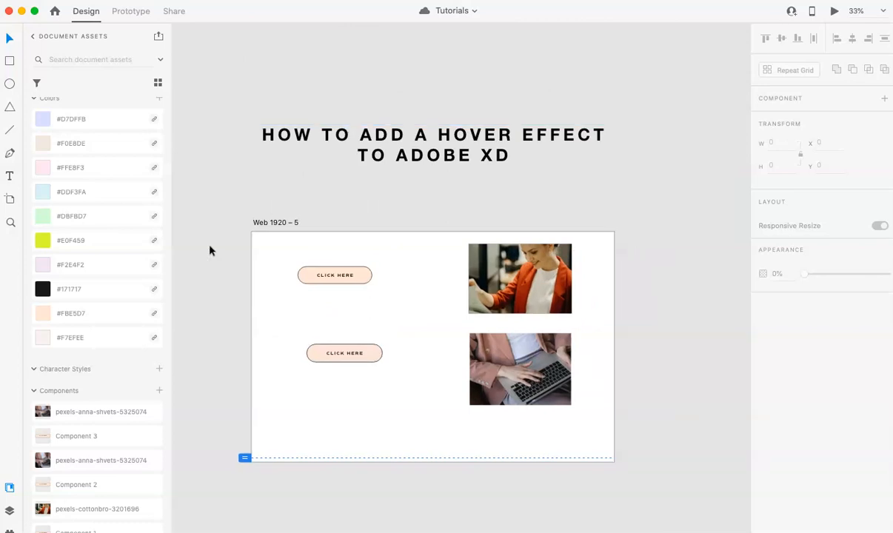